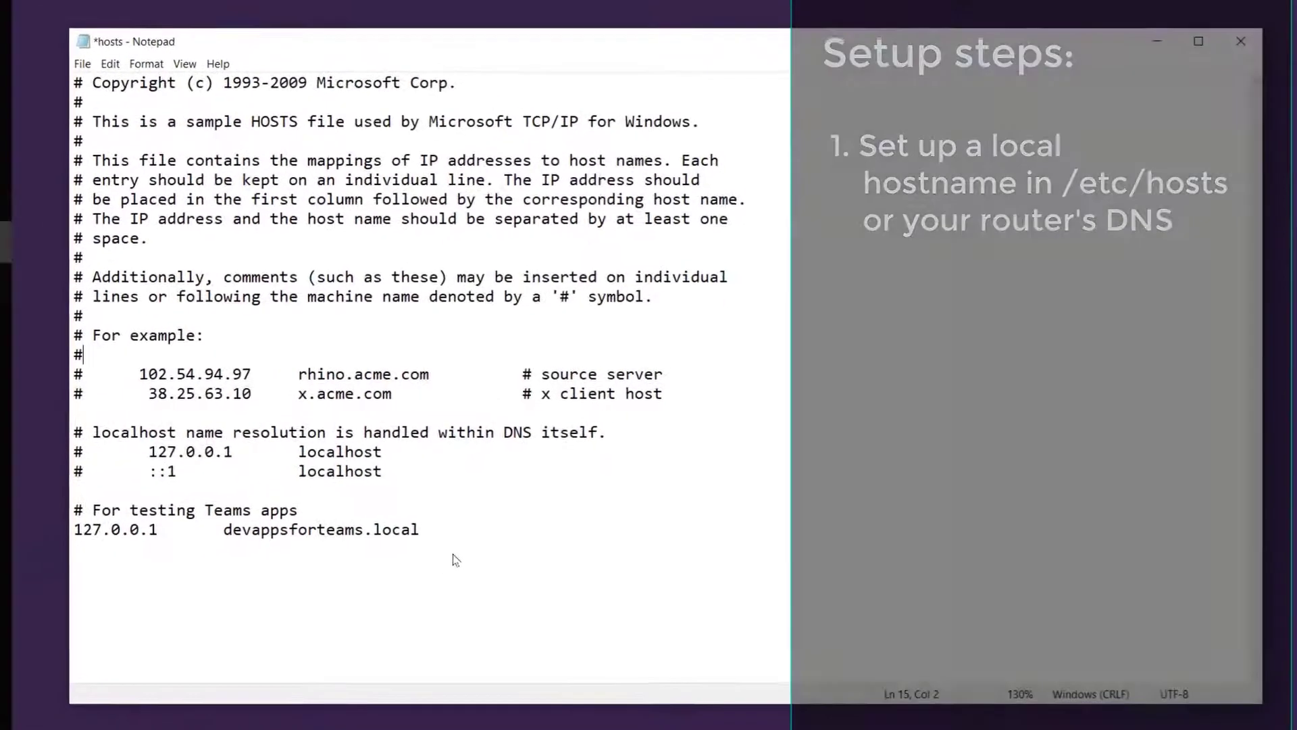
Step: Select the devappsforteams.local hostname mapped to 127.0.0.1 in the hosts file
double_click(319, 530)
type("https://devappsforteams.local:")
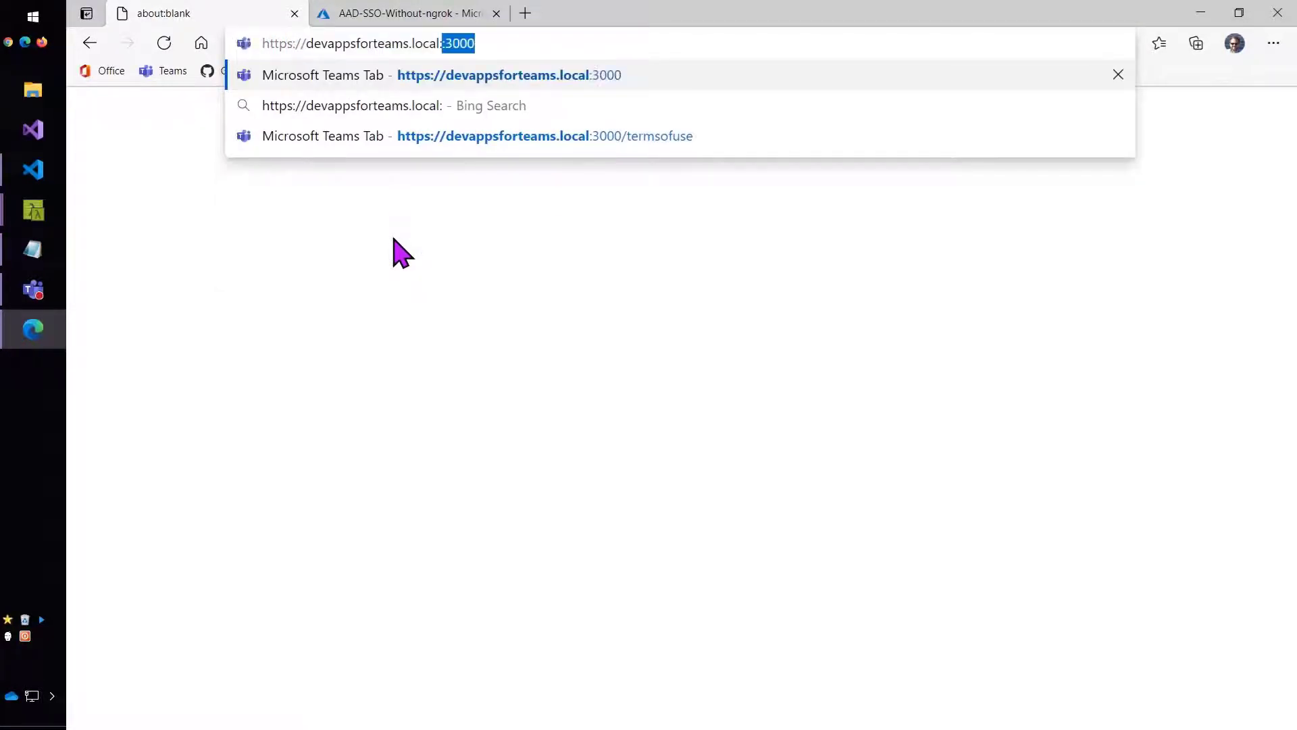
left_click(544, 136)
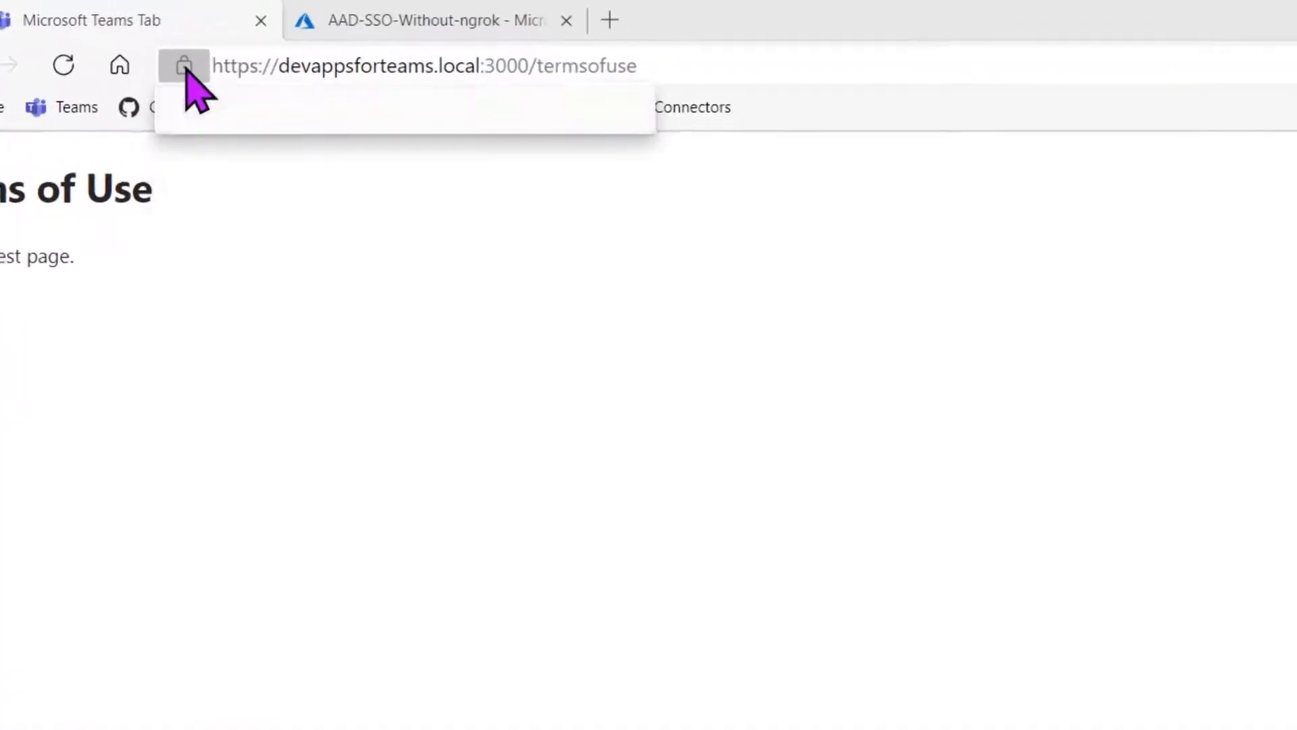
left_click(183, 67)
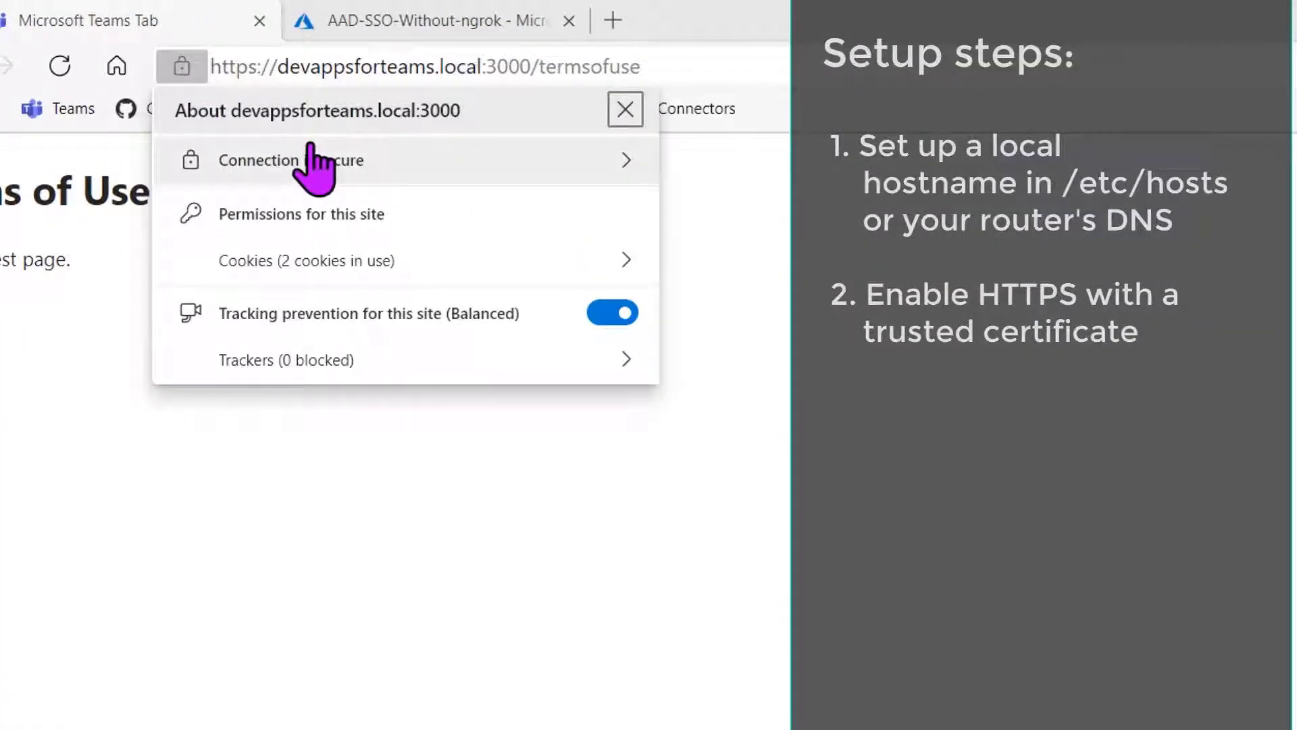
left_click(291, 160)
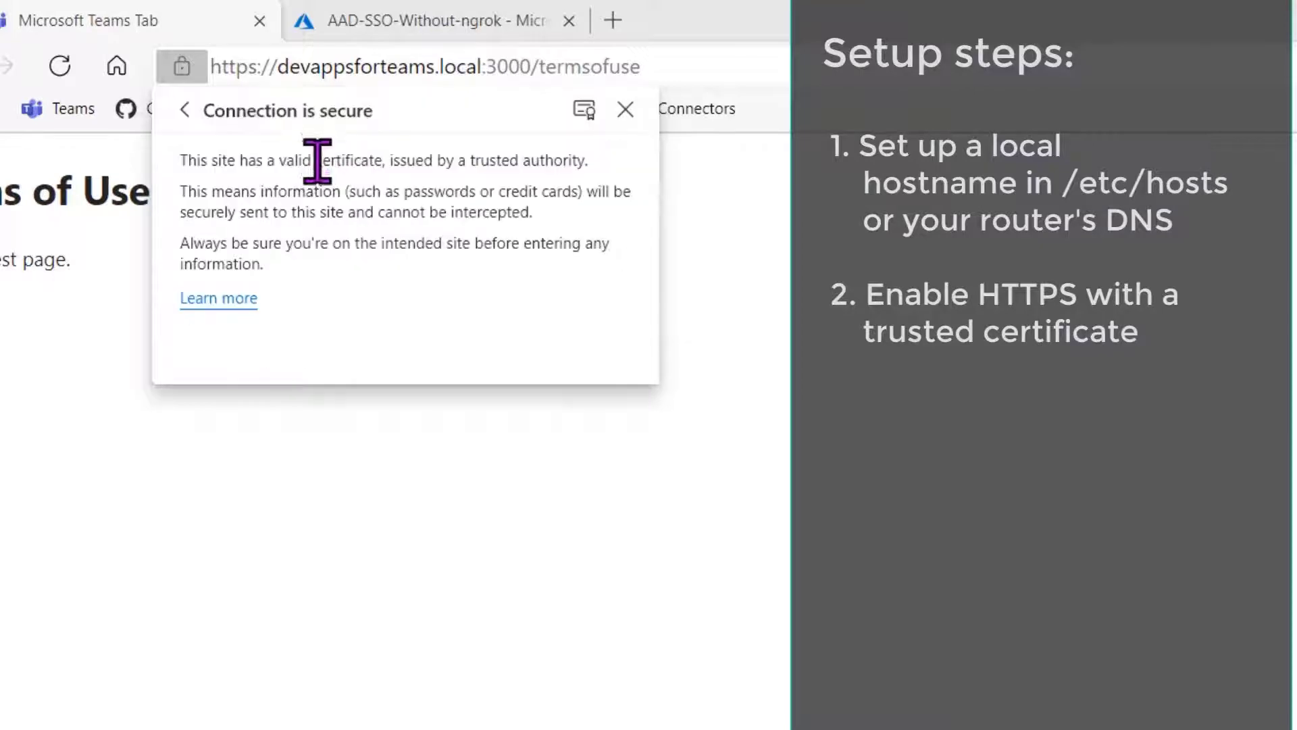
mouse_move(354, 251)
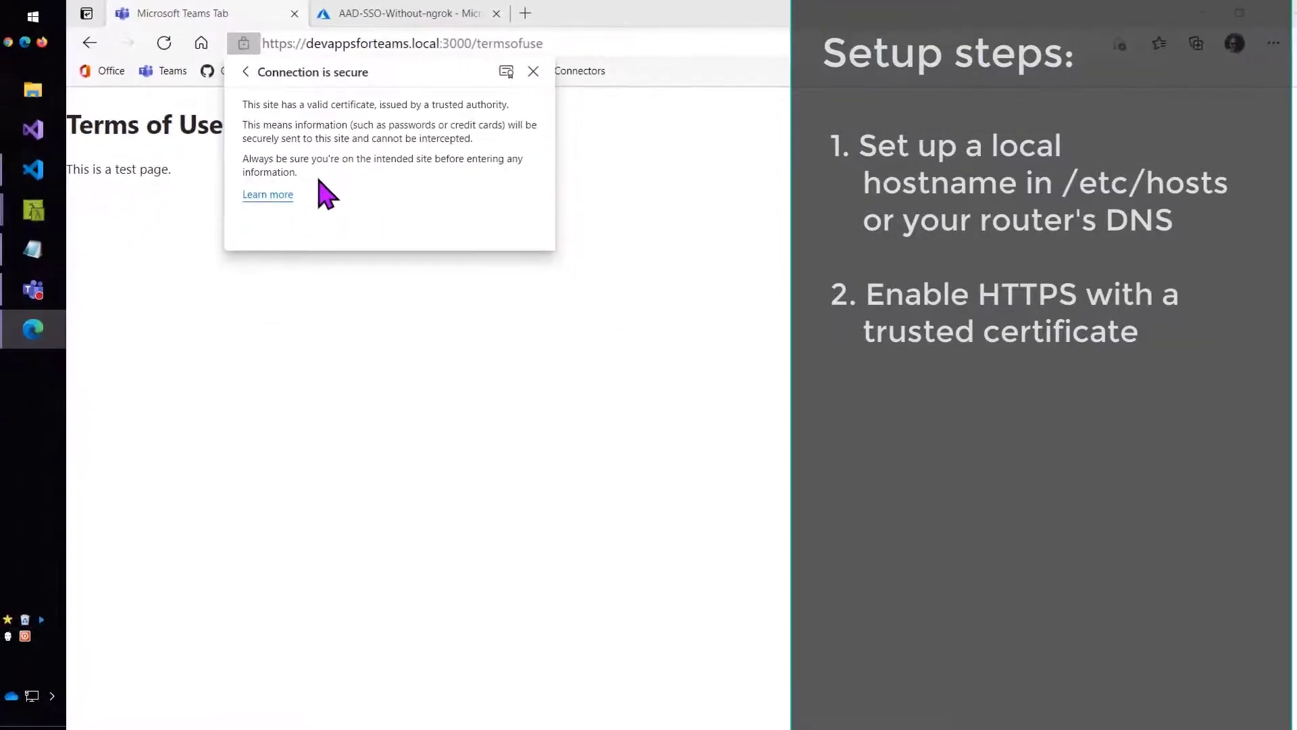
left_click(33, 170)
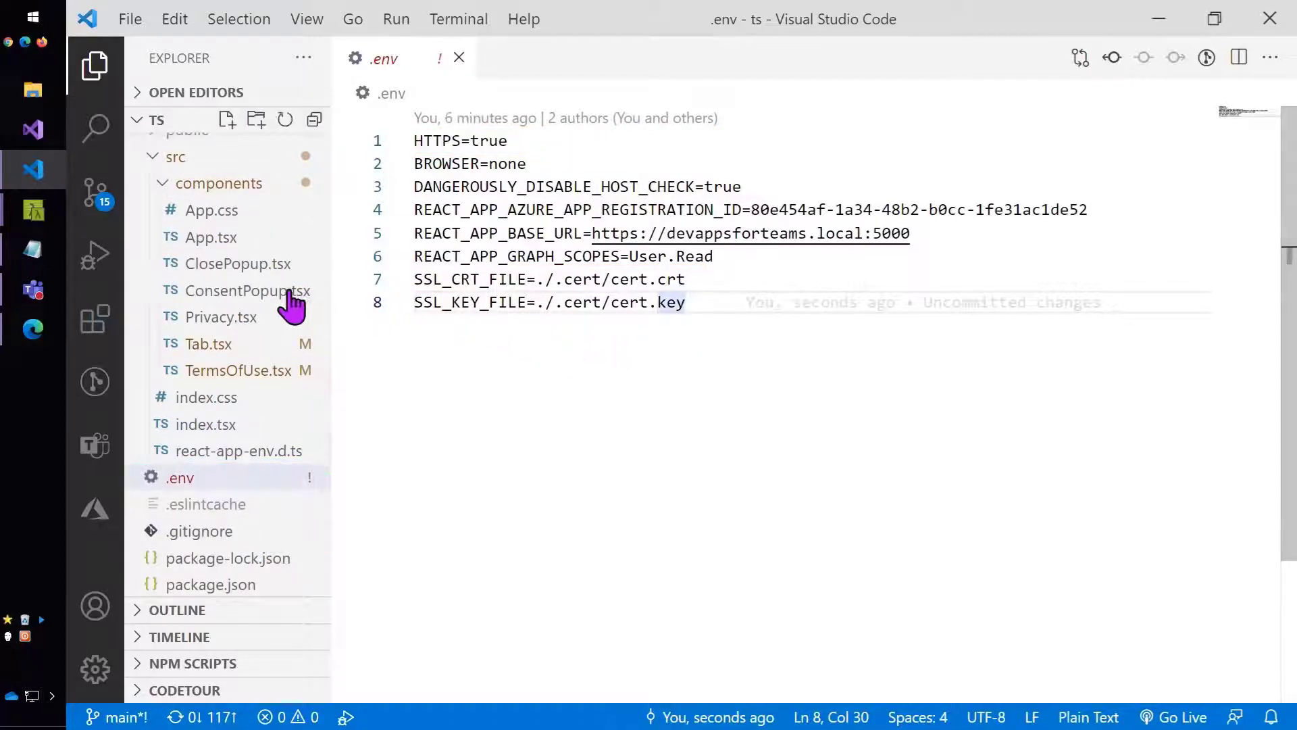
Step: Expand .cert and api-server, review the .env HTTPS settings, and open server.ts
left_click(176, 147)
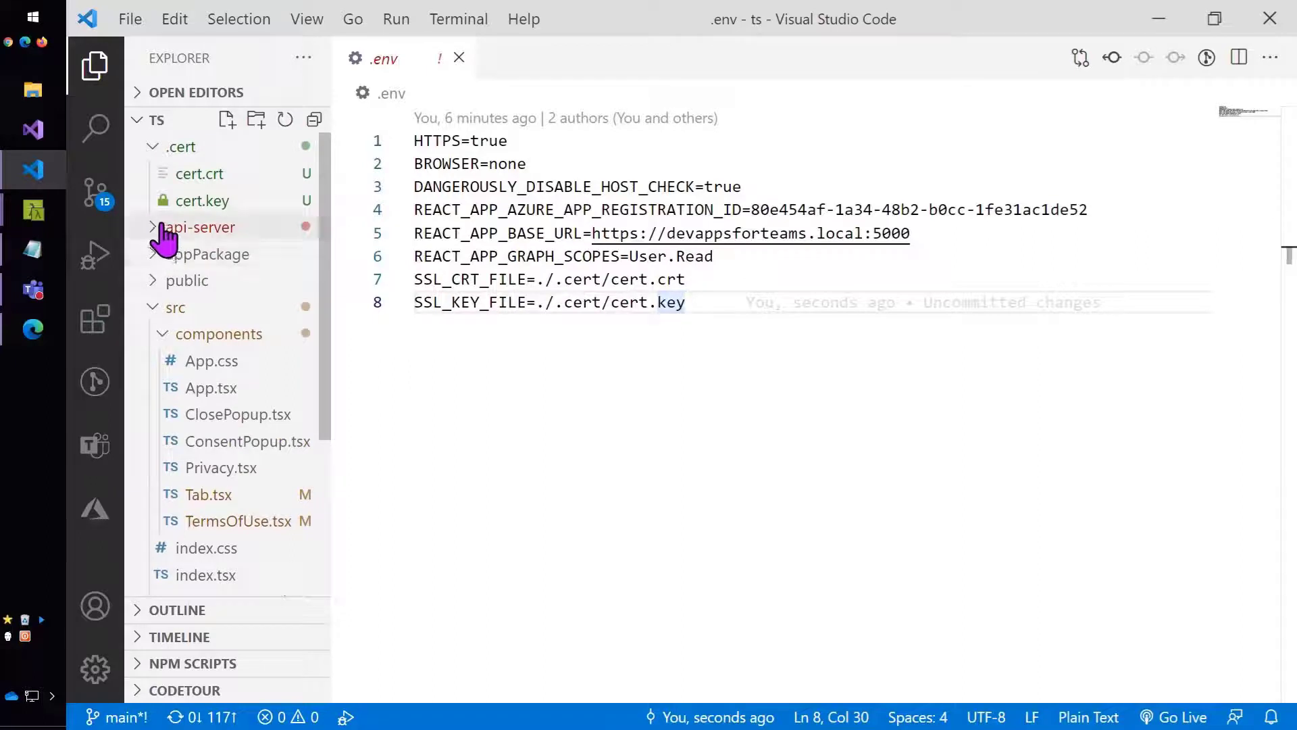
left_click(199, 227)
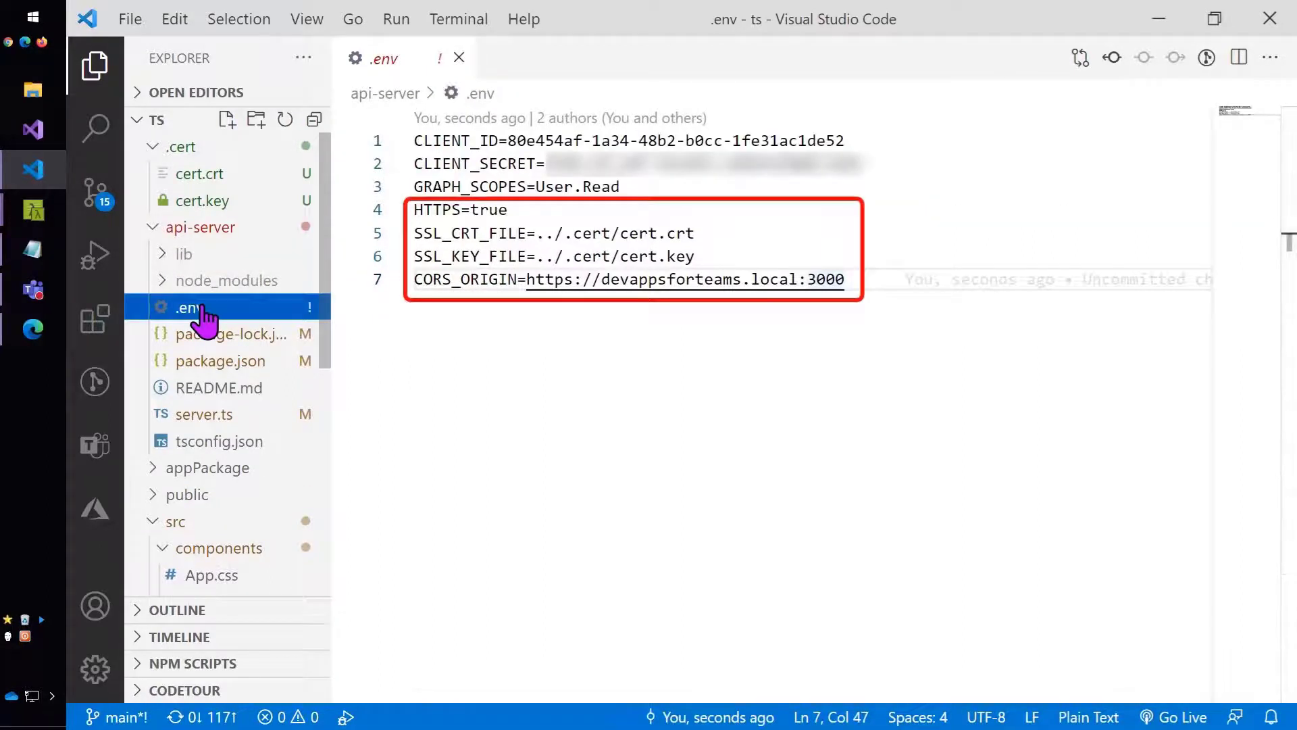
mouse_move(203, 413)
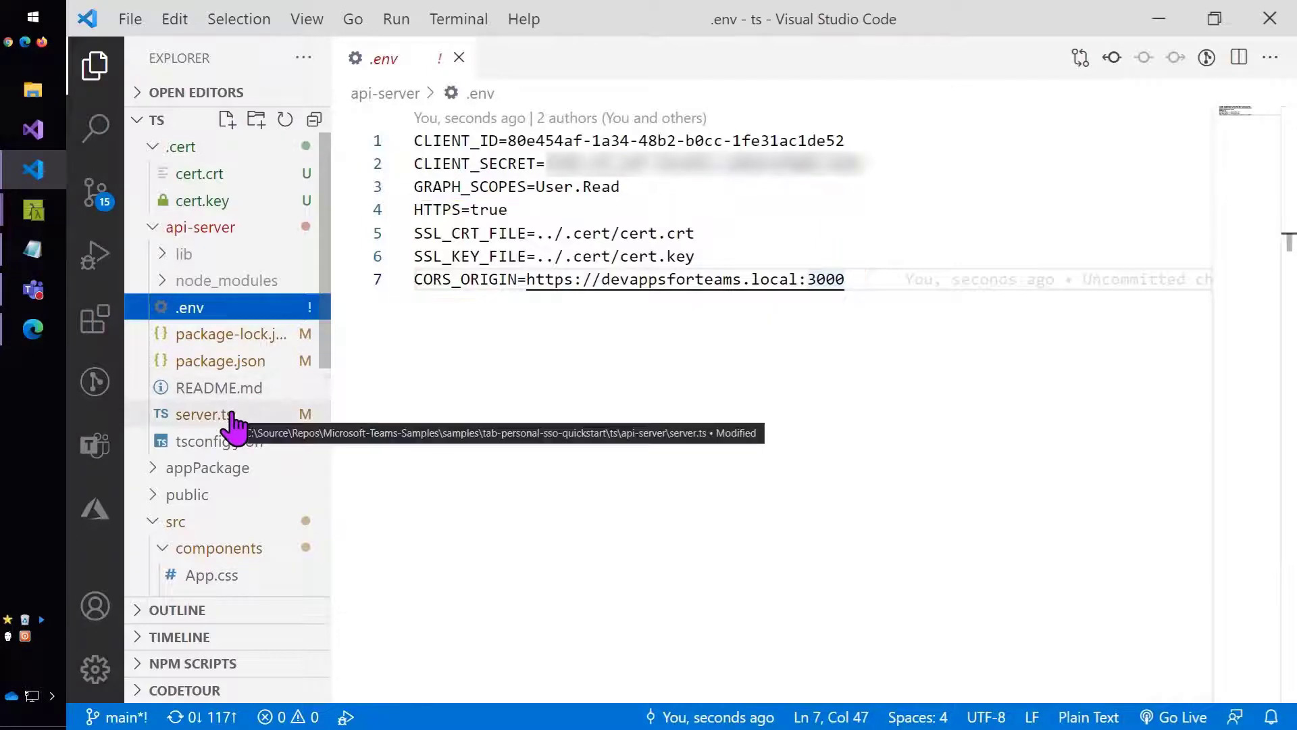
left_click(203, 413)
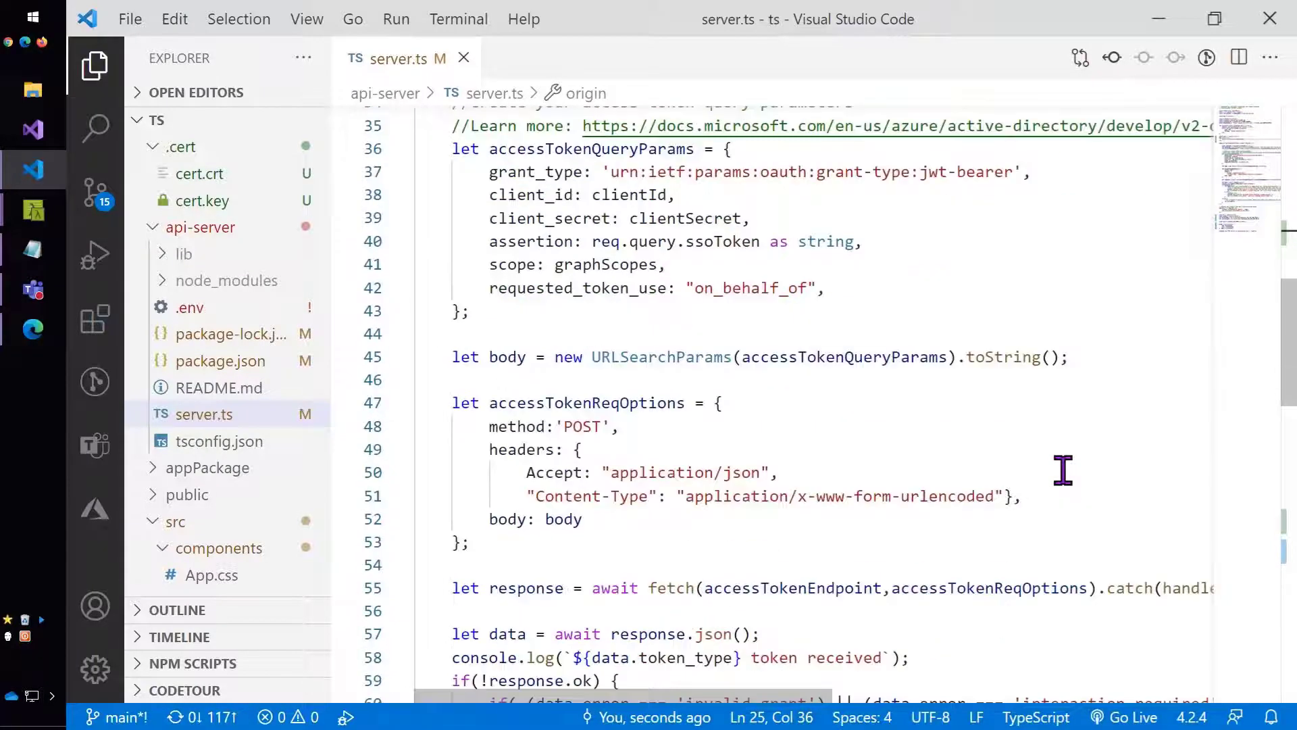
Step: Review the https.createServer block at the end of server.ts and close the file
scroll("down", 3)
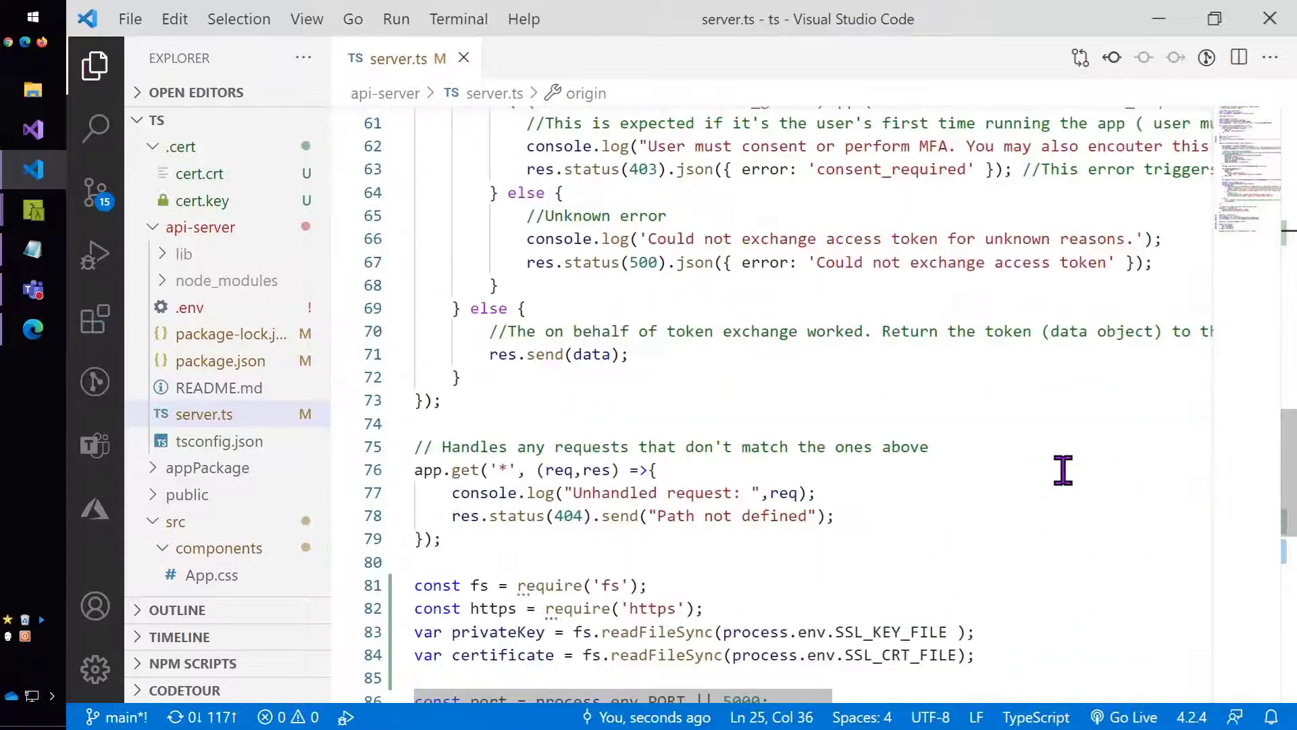
scroll("down", 3)
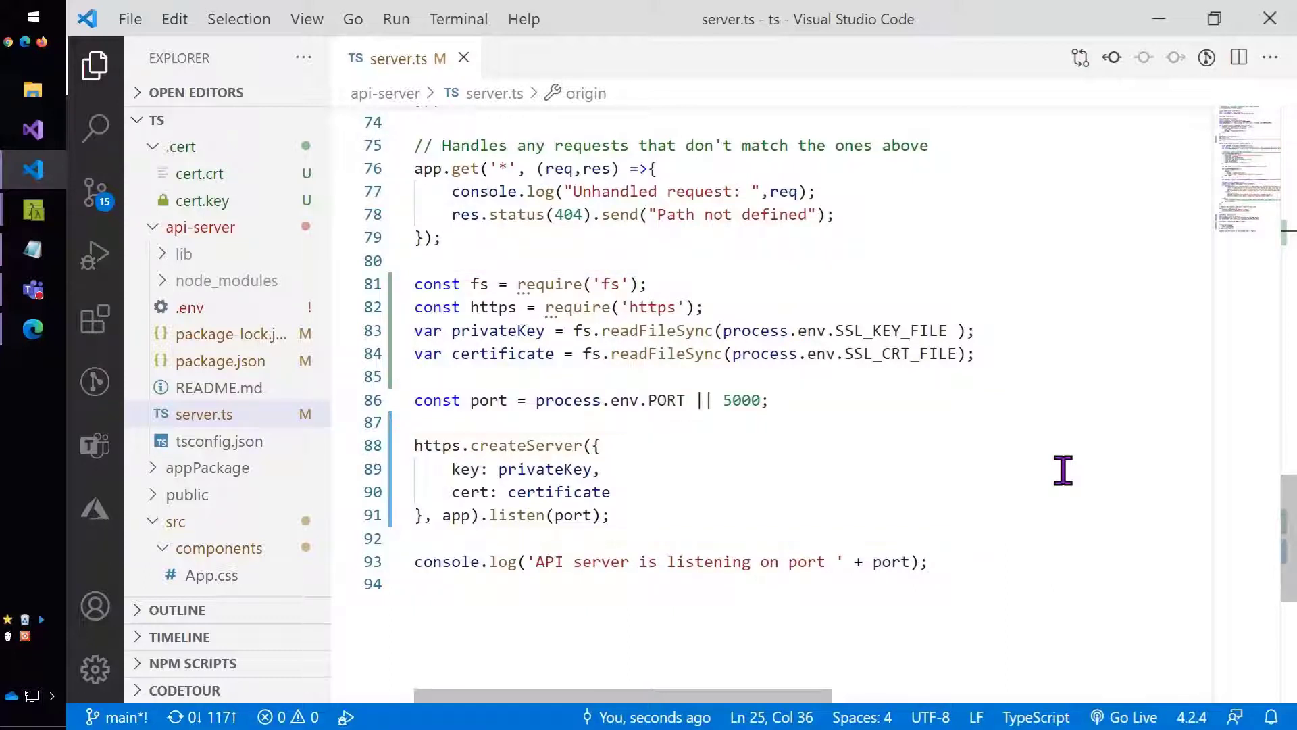
mouse_move(693, 251)
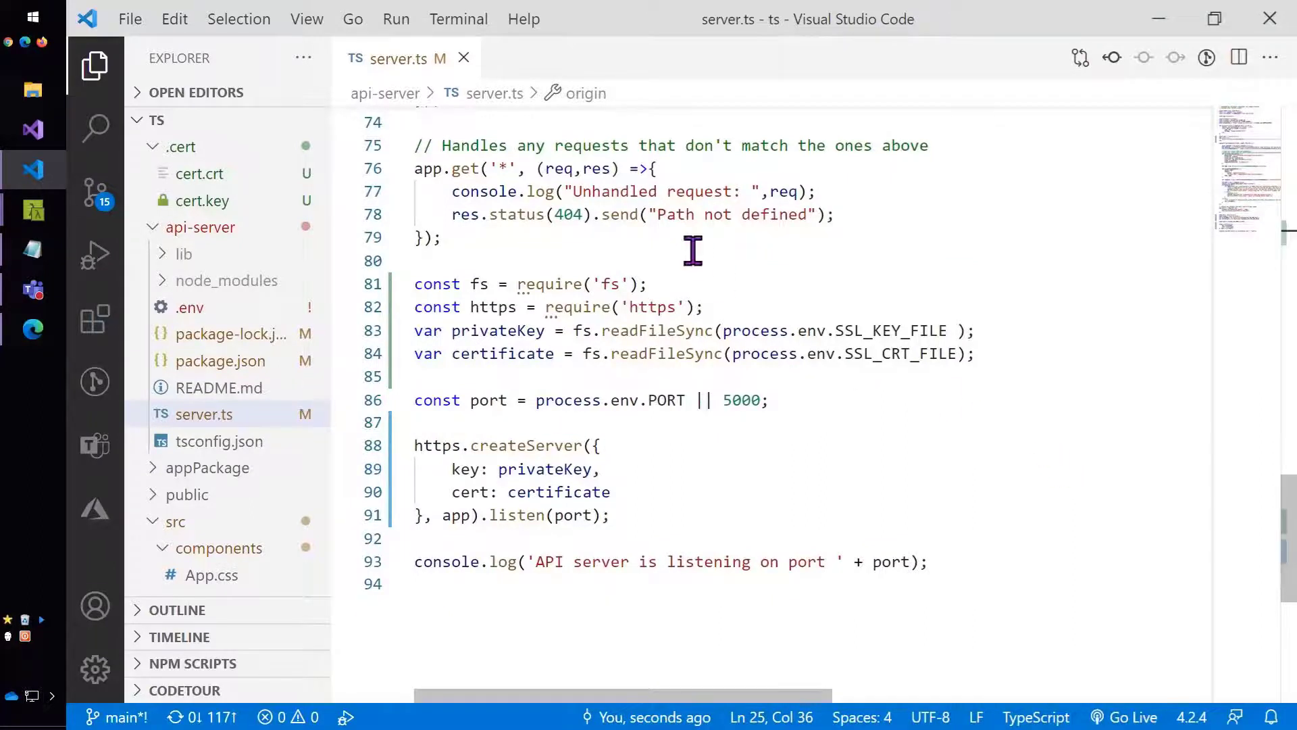
left_click(464, 59)
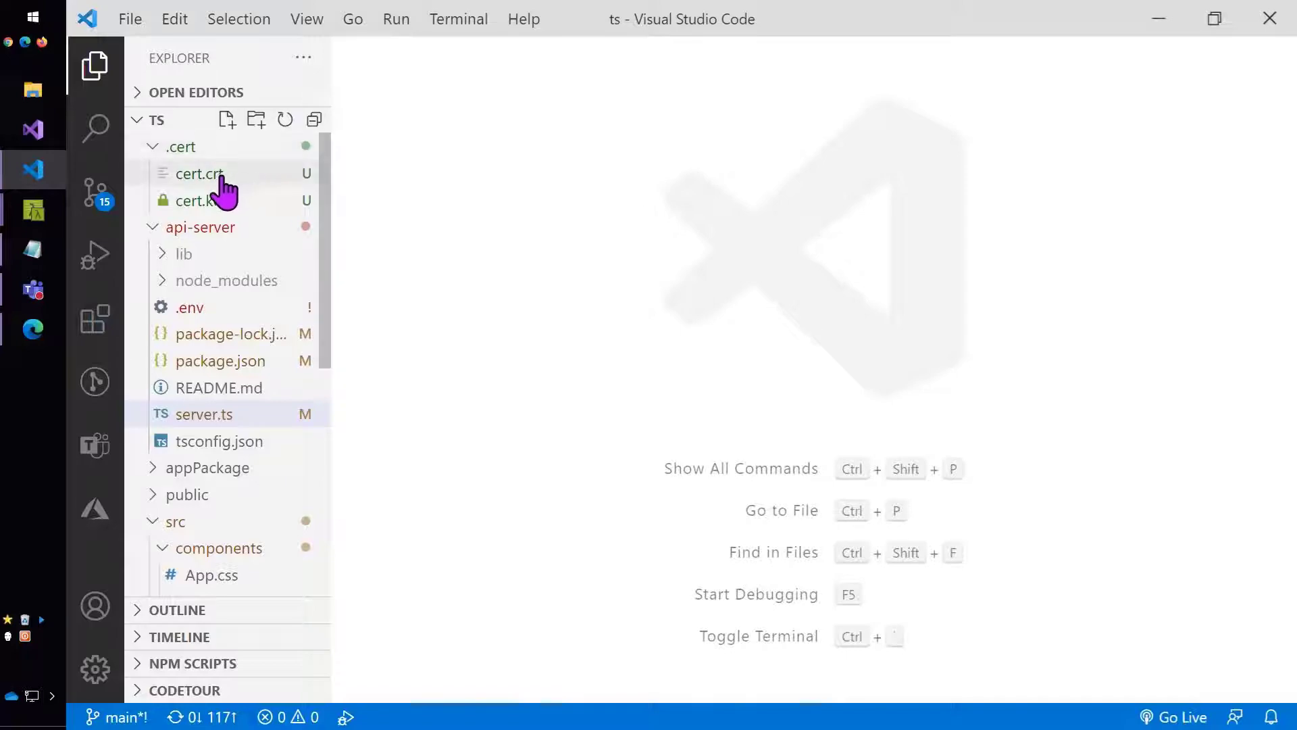
Step: Check the app registration's Application ID URI and devappsforteams.local:3000 redirect URIs in Azure
left_click(33, 329)
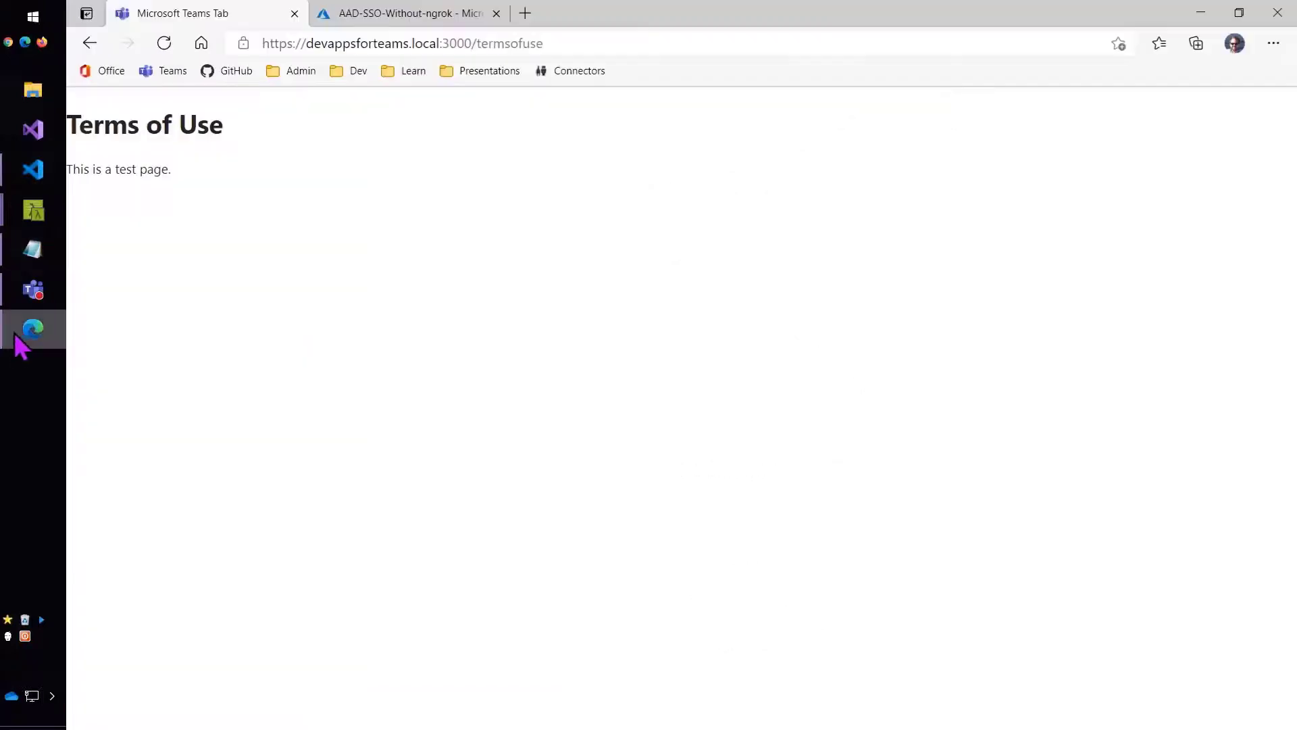
left_click(408, 13)
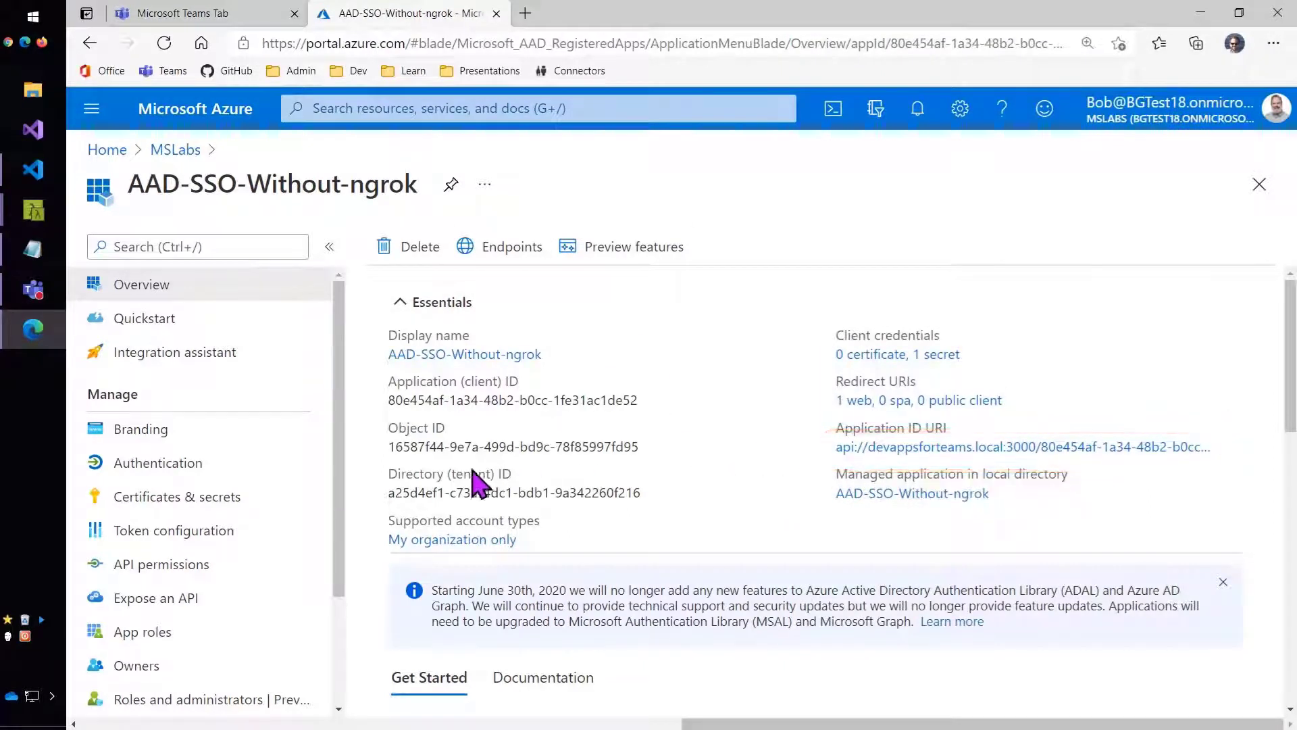
mouse_move(142, 631)
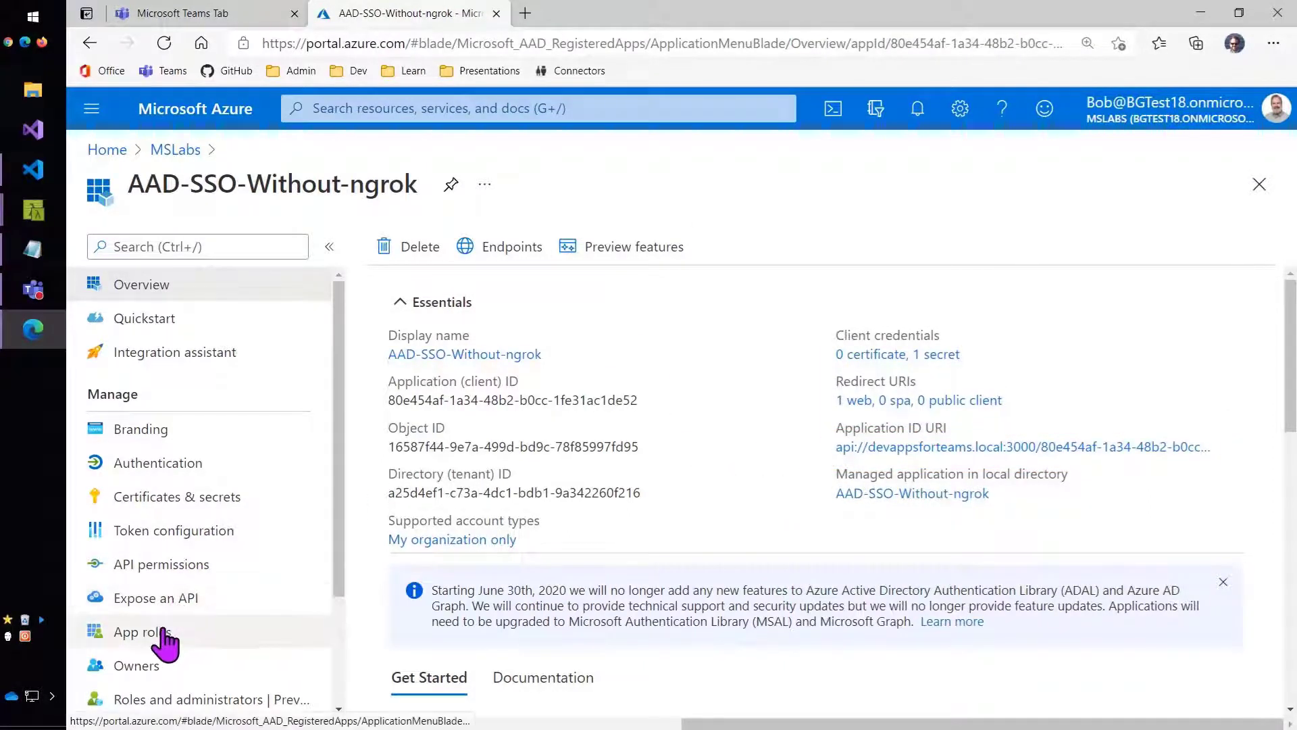
left_click(155, 598)
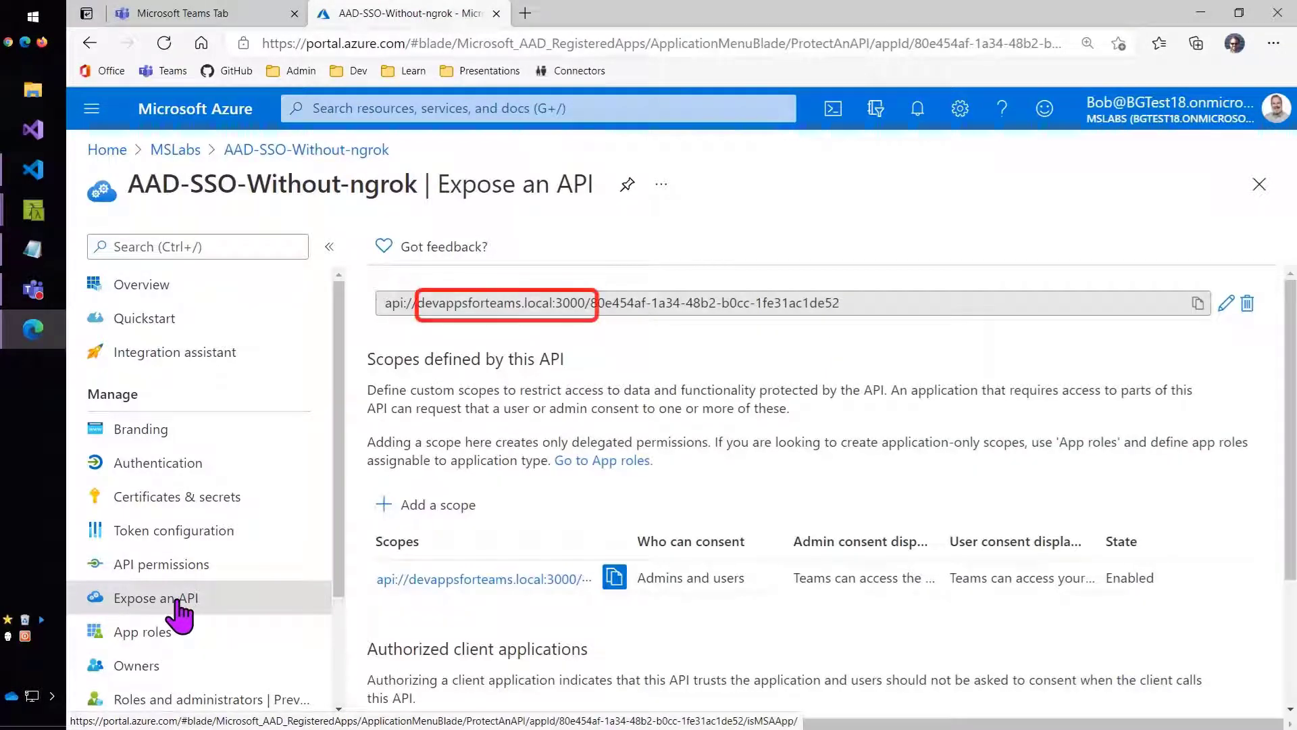
left_click(156, 462)
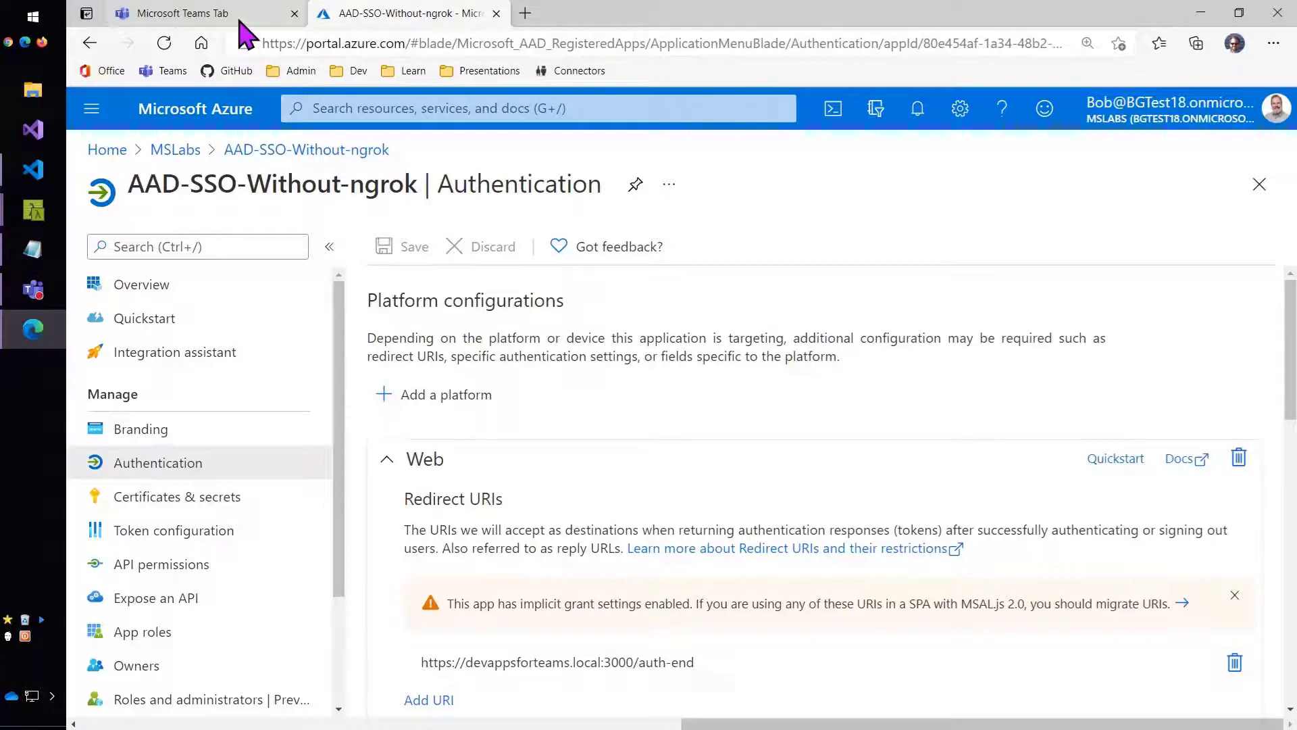
left_click(33, 288)
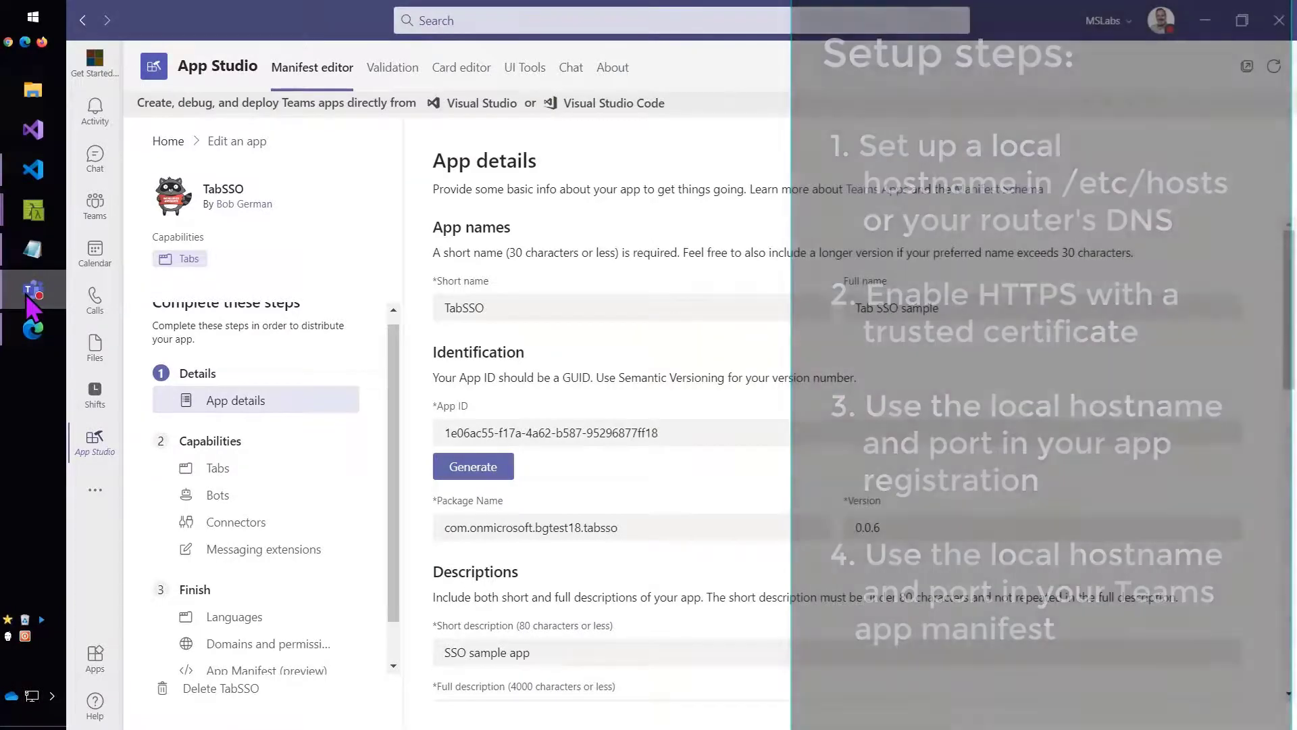
Step: Review TabSSO's privacy statement URL and Authenticated Tab URLs, then close the tab dialog
scroll("down", 3)
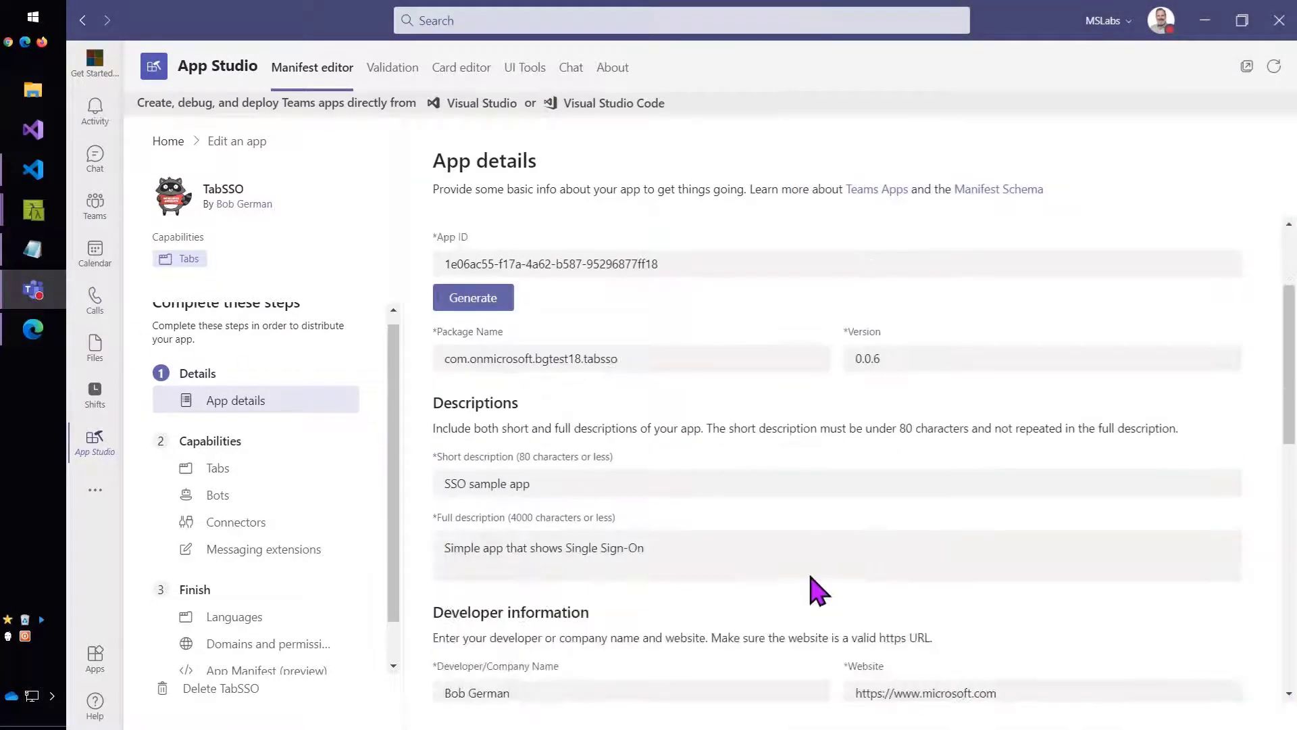
scroll("down", 3)
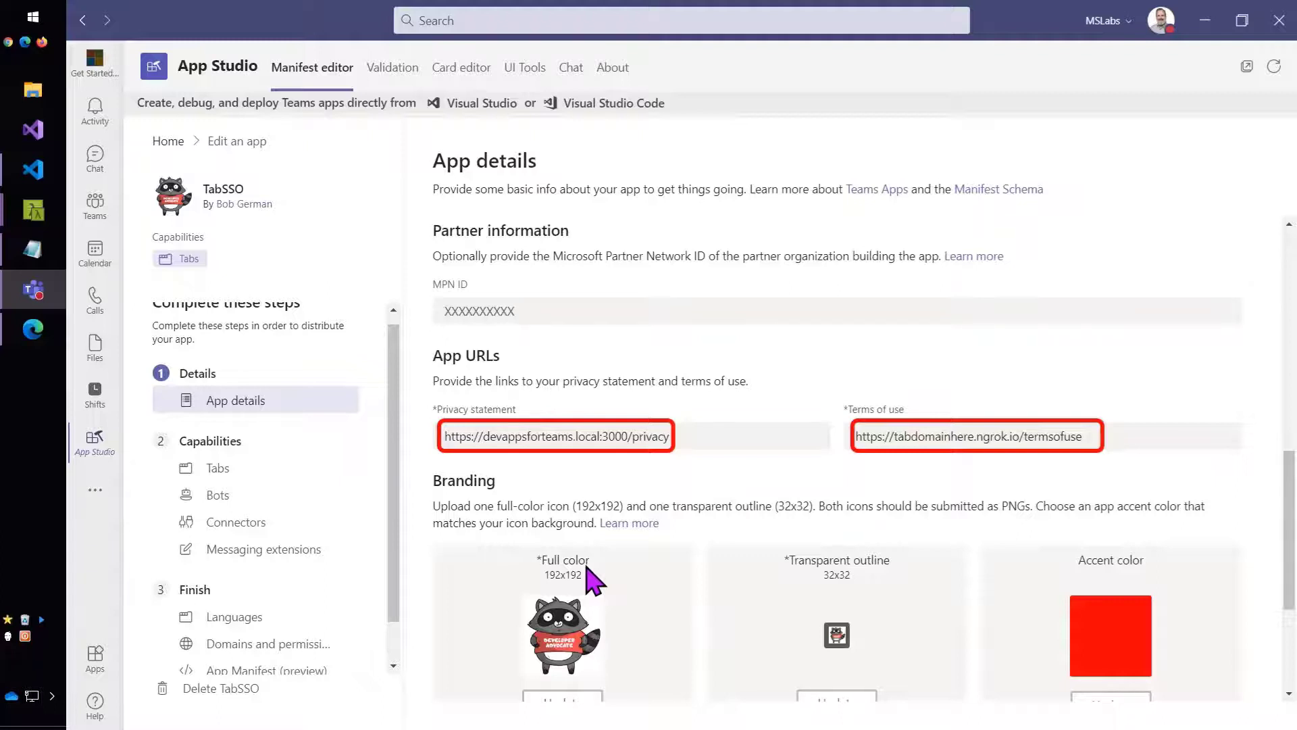
left_click(218, 467)
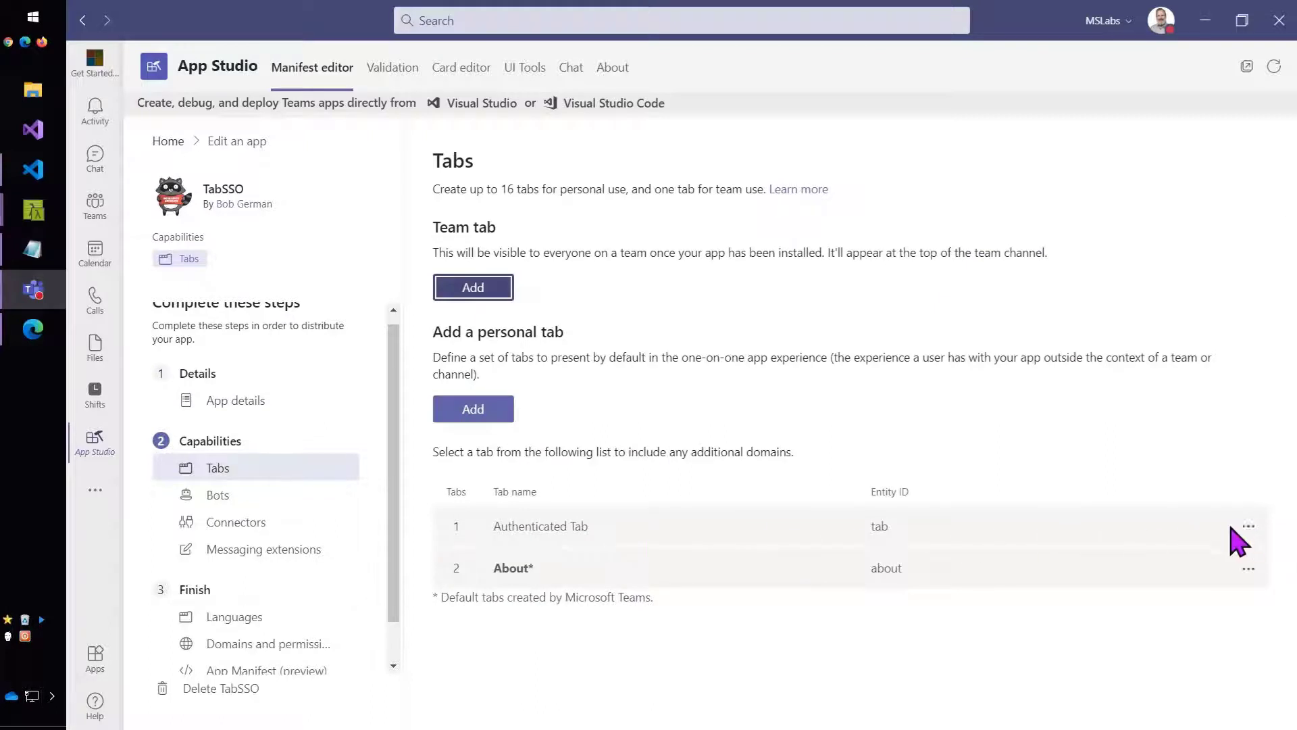
left_click(1248, 525)
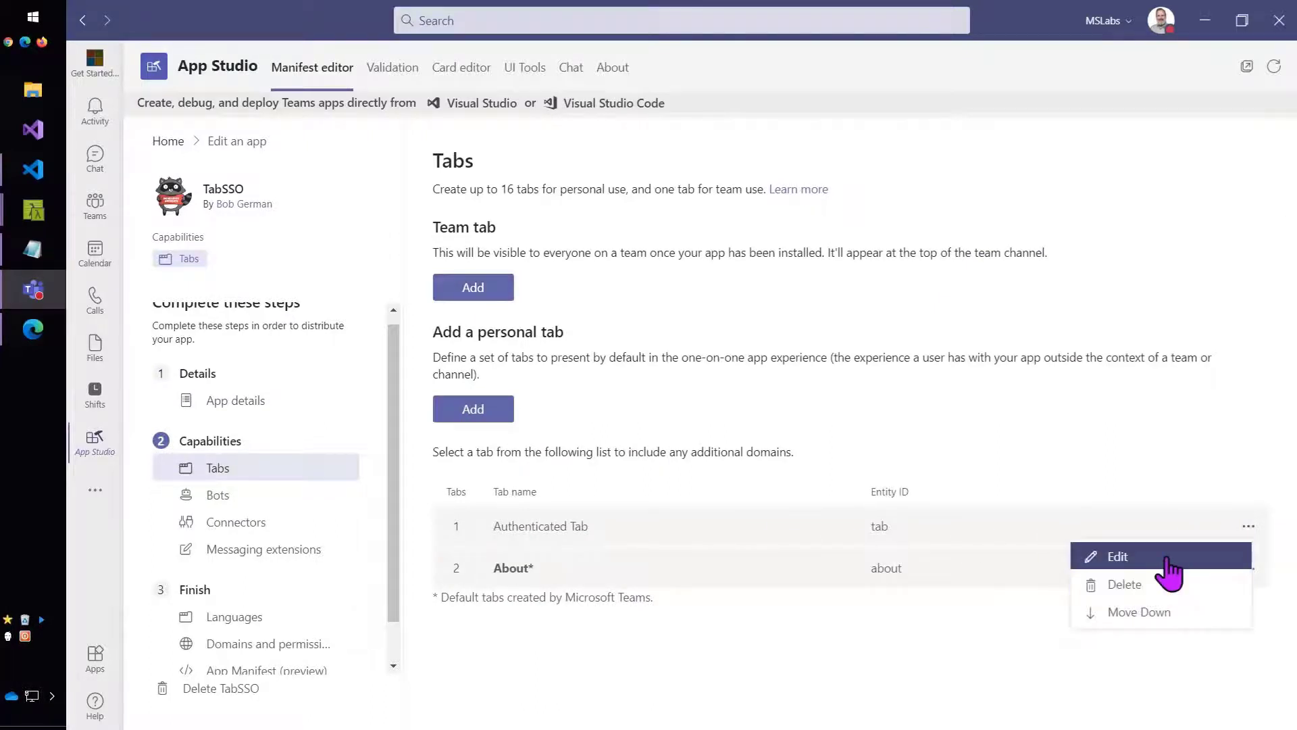
left_click(1118, 556)
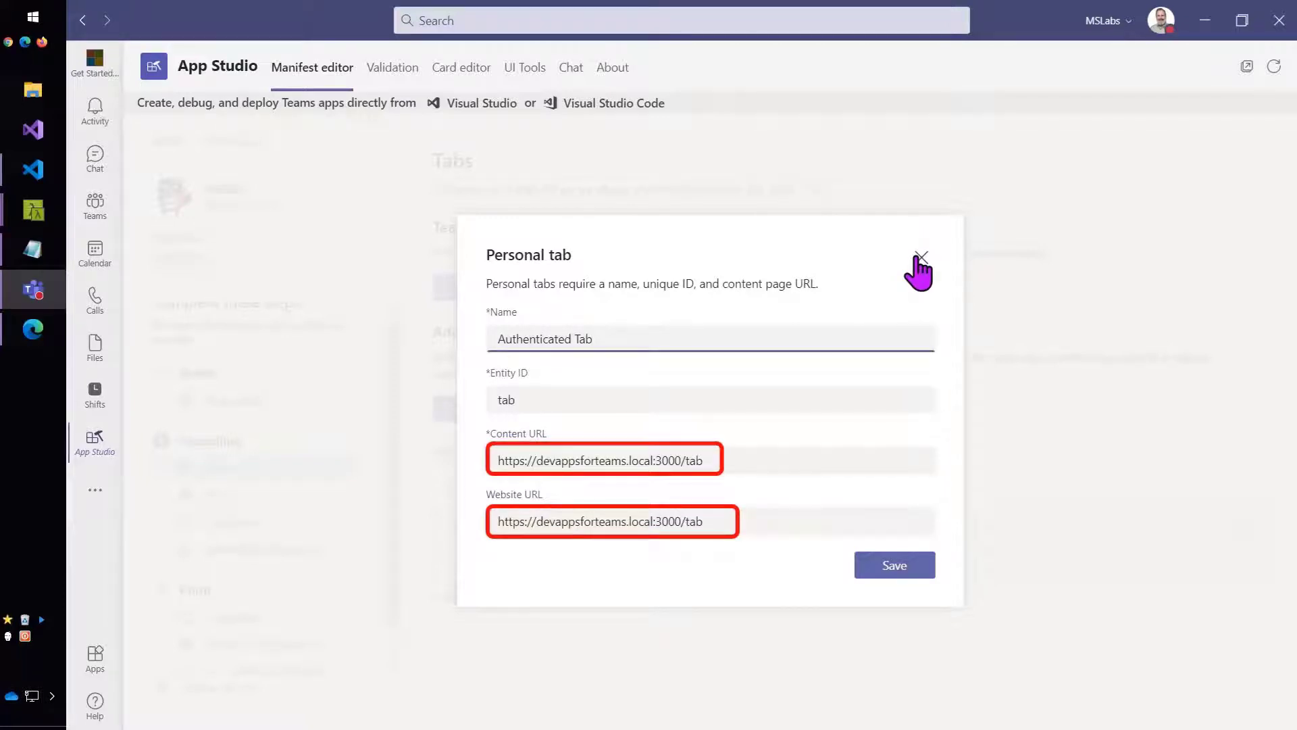
left_click(921, 257)
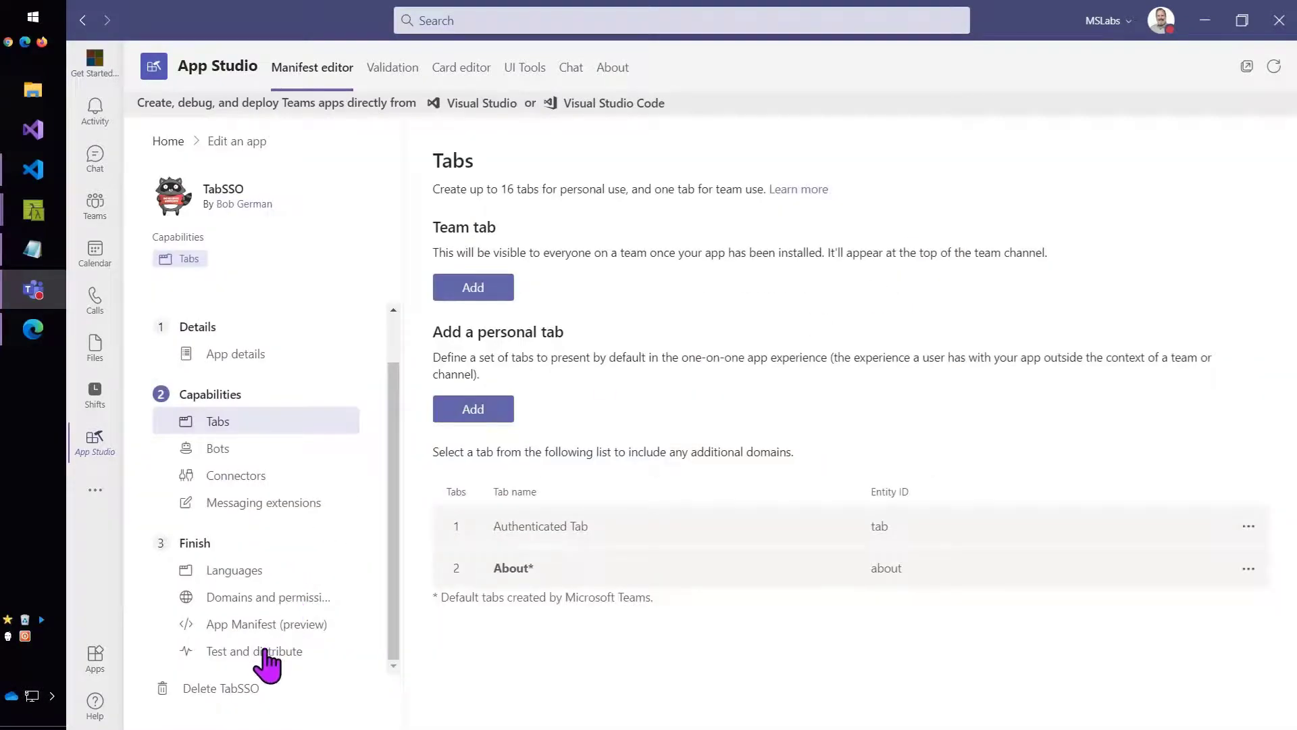
Step: Show TabSSO's valid domains, AAD App ID and api:// SSO resource URL
left_click(267, 597)
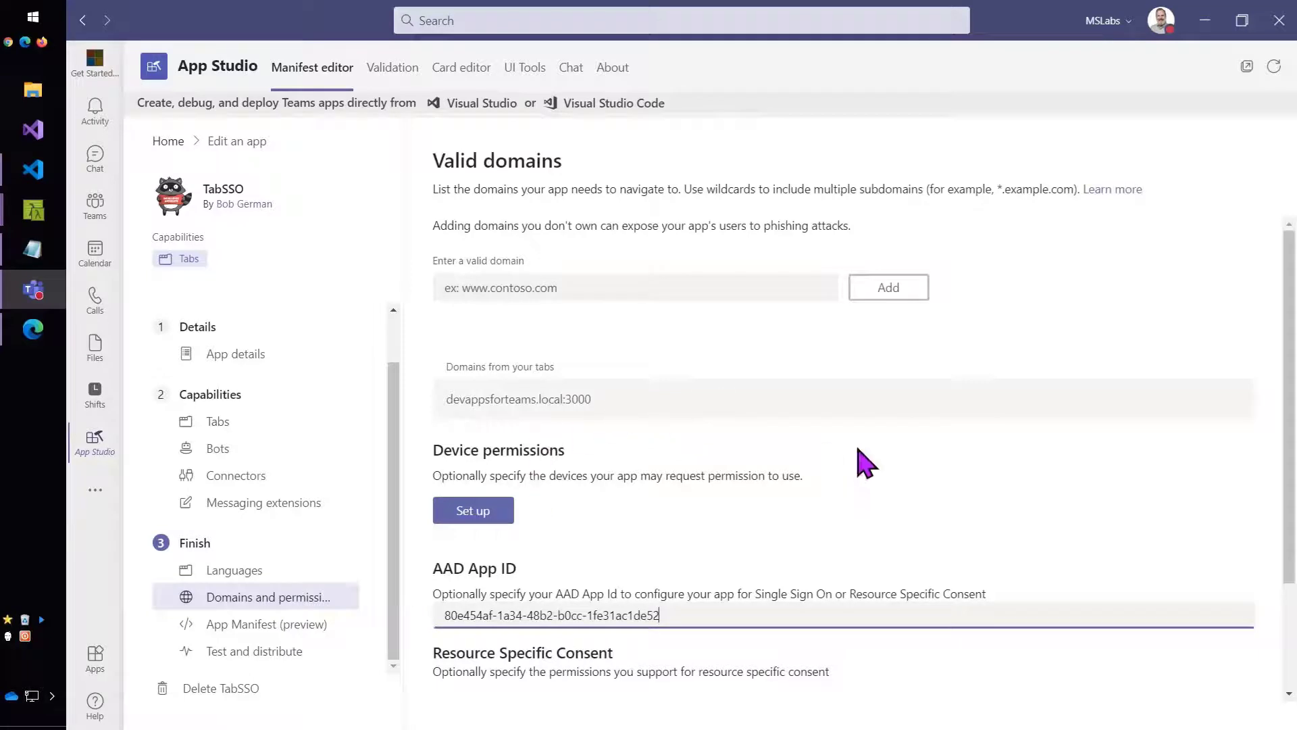
scroll("down", 3)
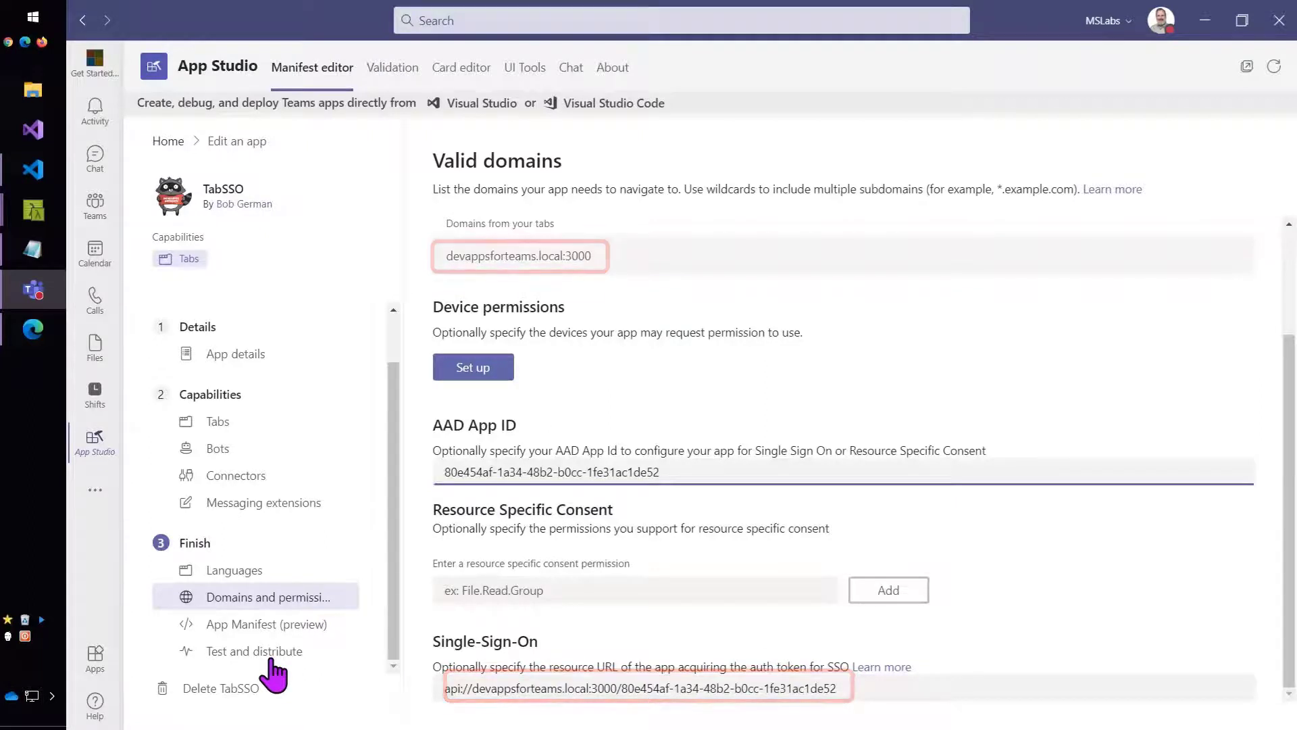
Step: Install TabSSO from Test and distribute and add it as a personal app
left_click(254, 651)
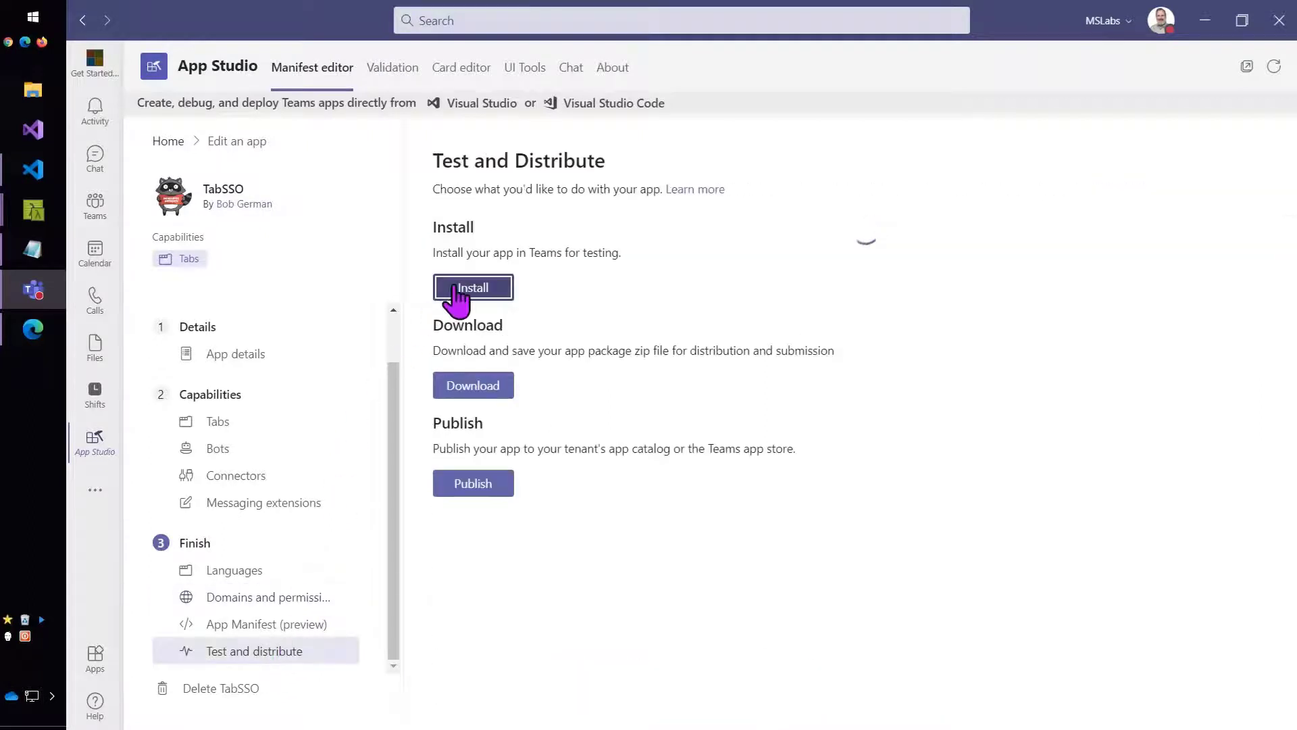
left_click(472, 287)
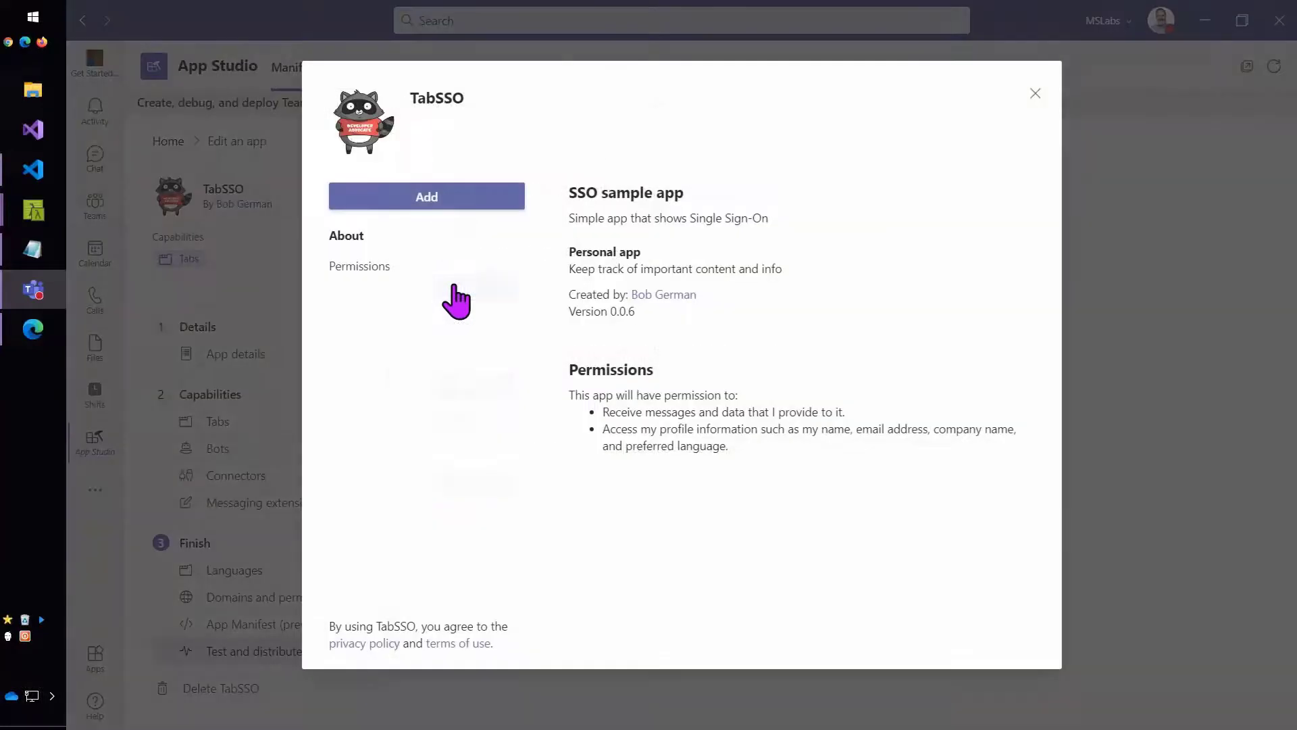
left_click(426, 197)
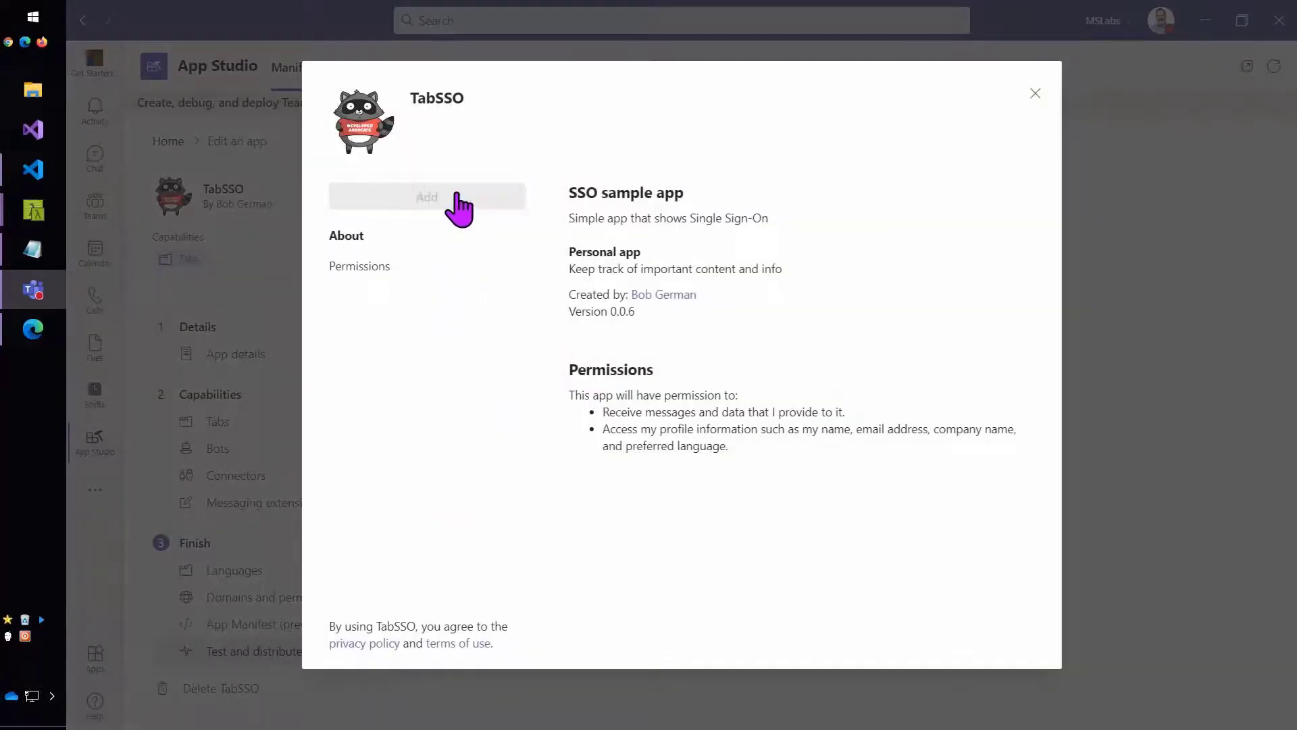
left_click(426, 195)
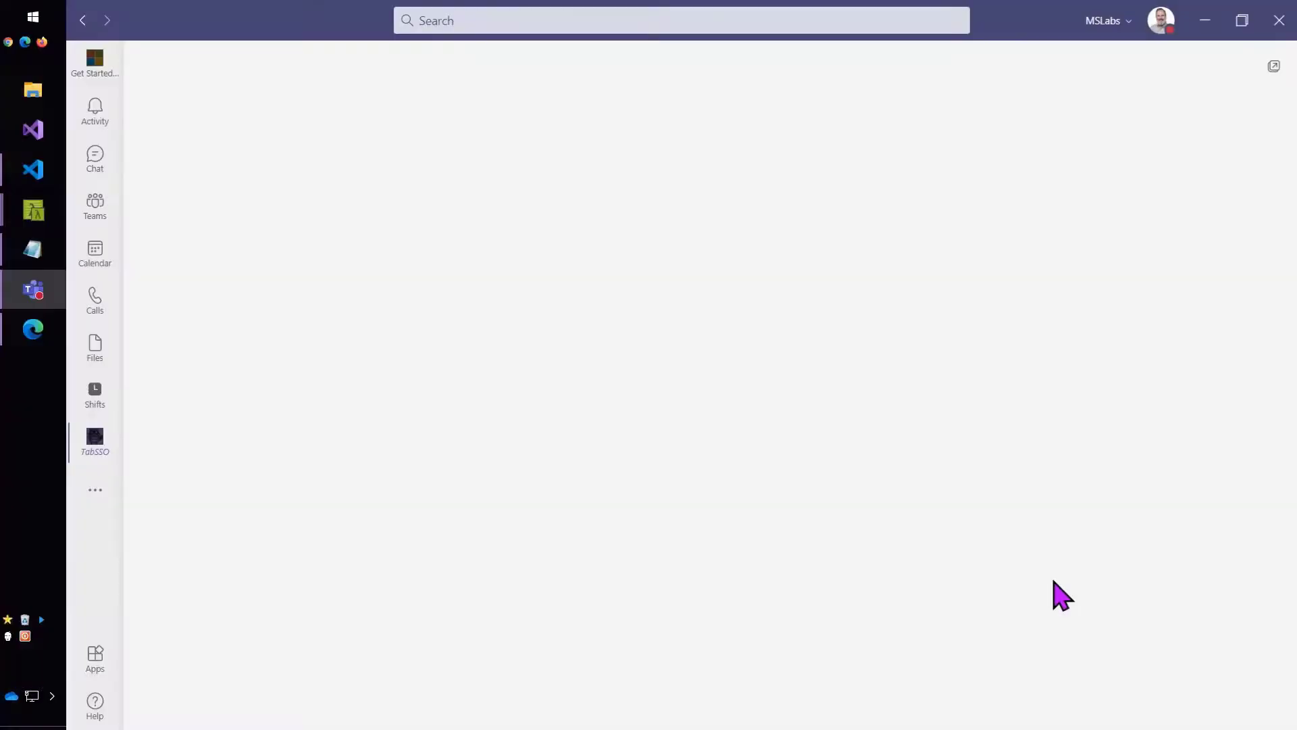